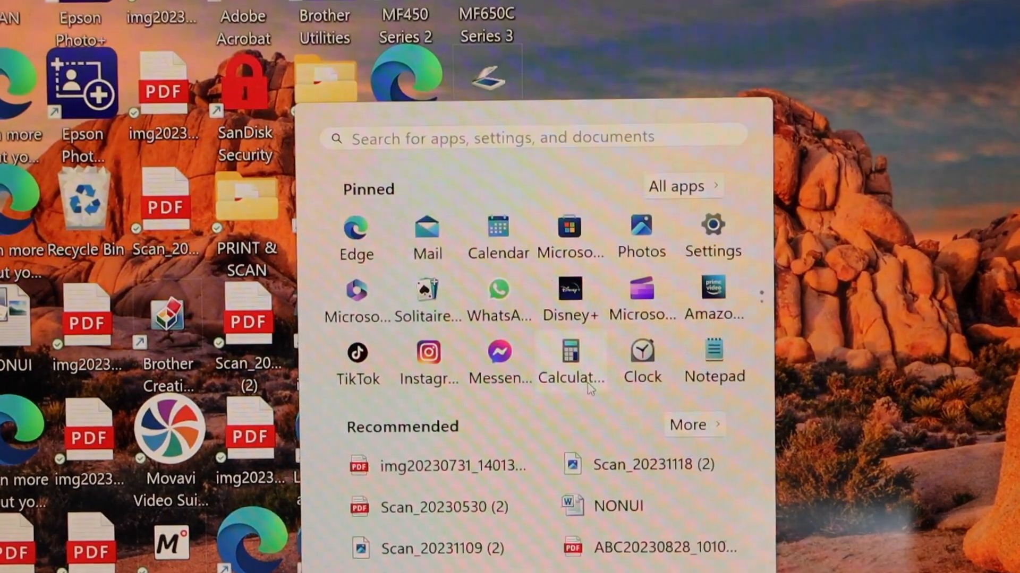
Step: Go from the Start menu into Settings and land on the Bluetooth & devices page
{"action": "left_click", "coordinate": [713, 236]}
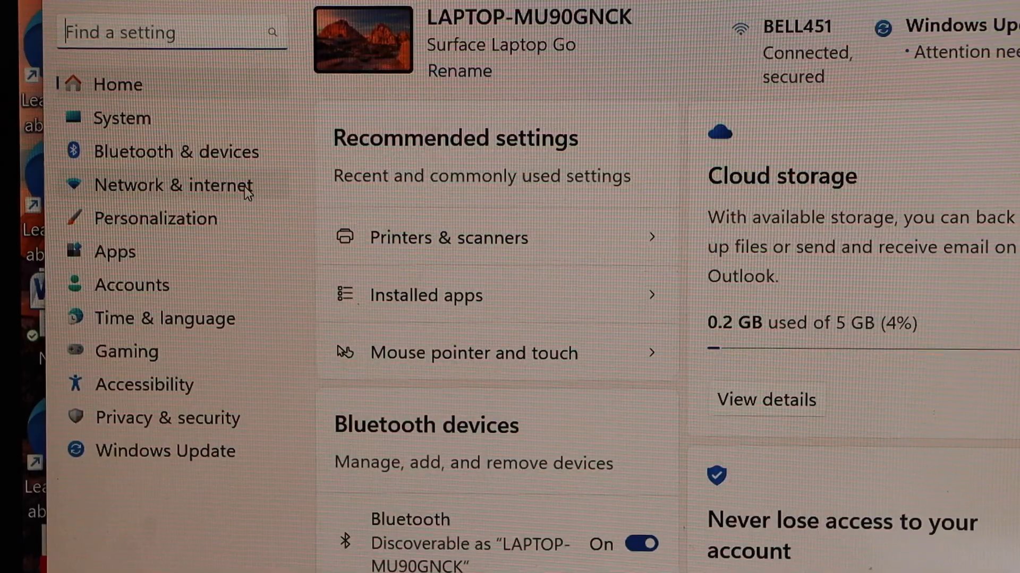
{"action": "left_click", "coordinate": [175, 152]}
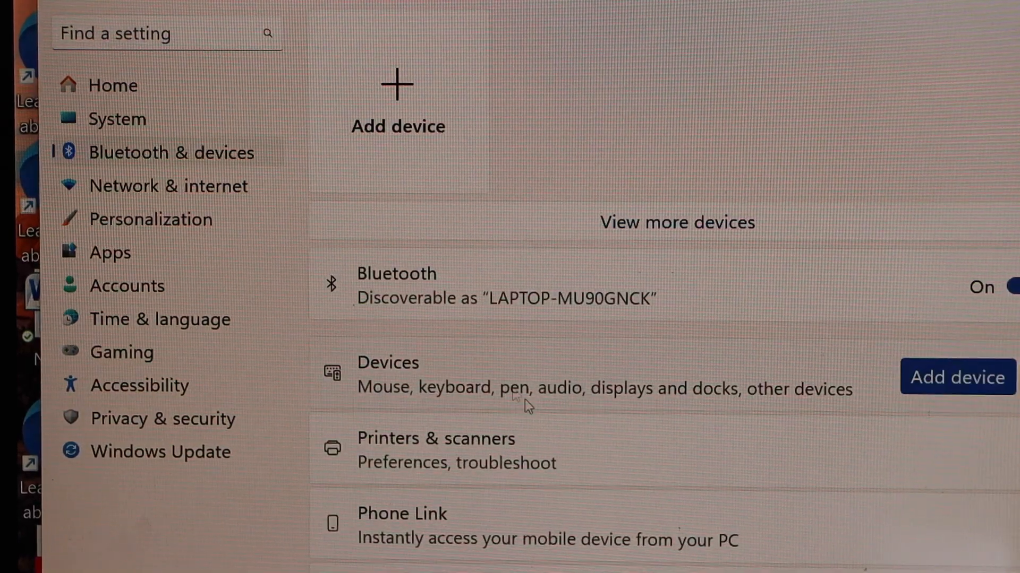
{"action": "scroll", "scroll_direction": "down", "scroll_amount": 3}
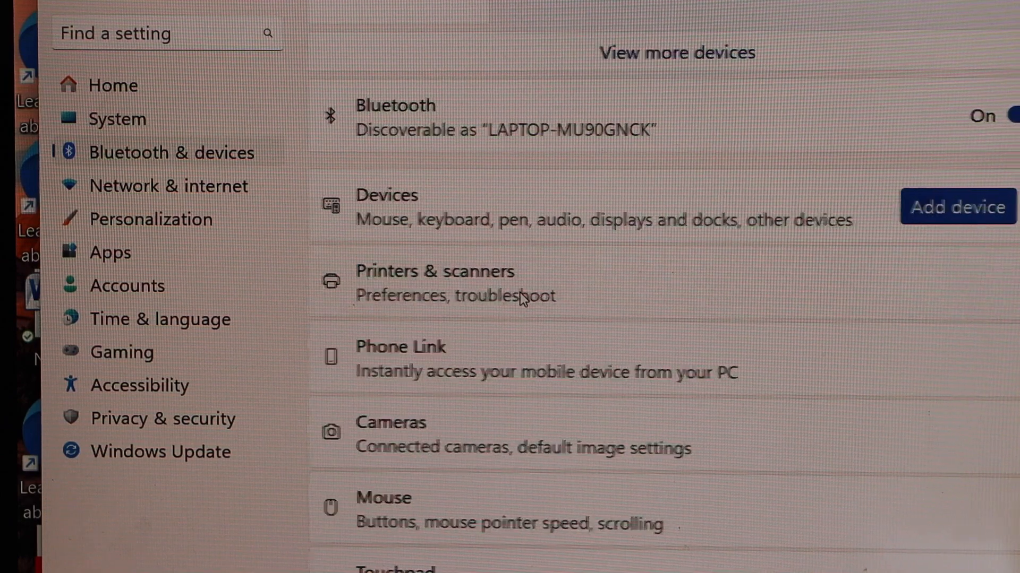
Step: Show the Printers & scanners list and review the installed printers and their statuses
{"action": "left_click", "coordinate": [435, 270]}
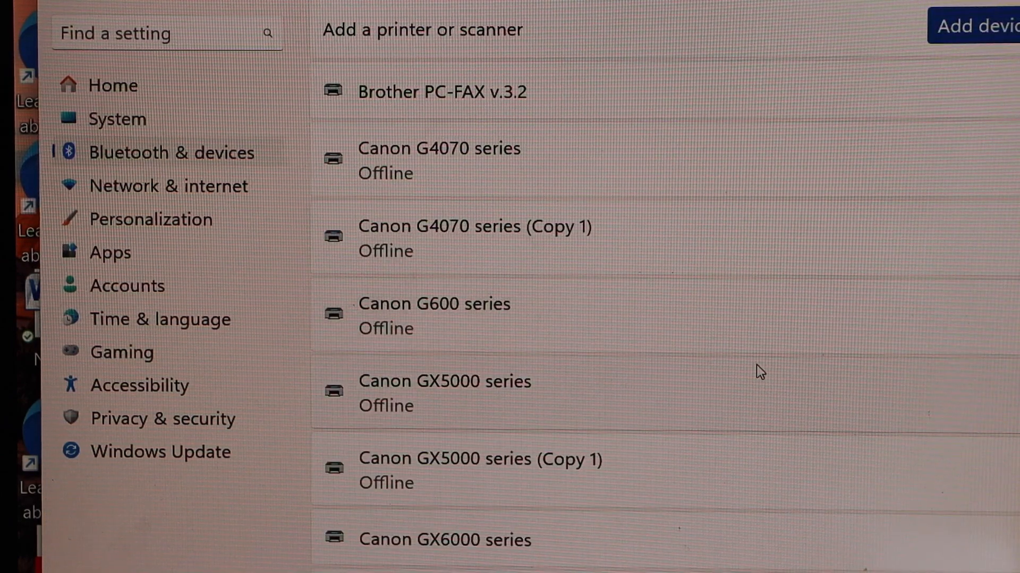
{"action": "scroll", "scroll_direction": "down", "scroll_amount": 3}
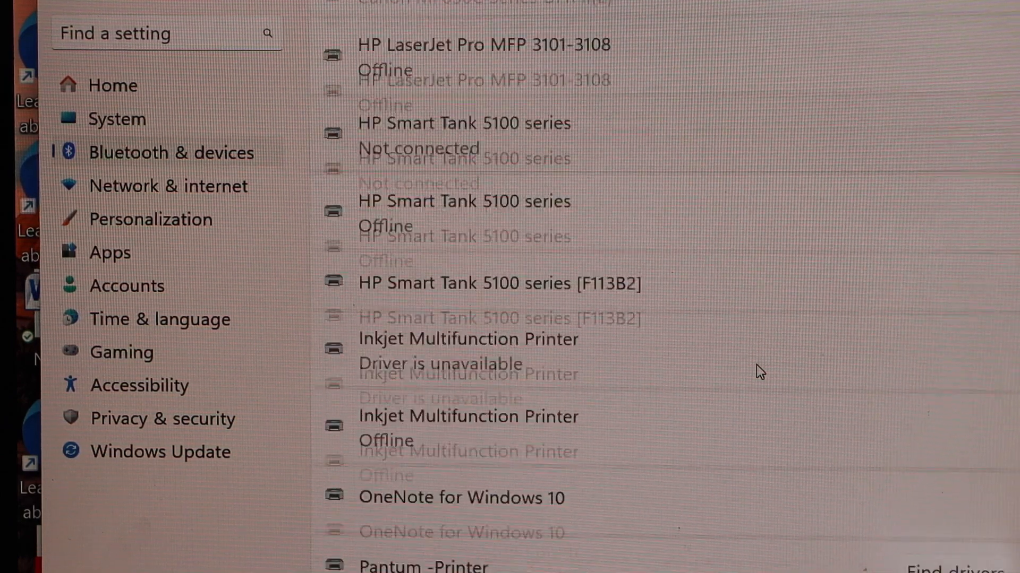
{"action": "scroll", "scroll_direction": "down", "scroll_amount": 3}
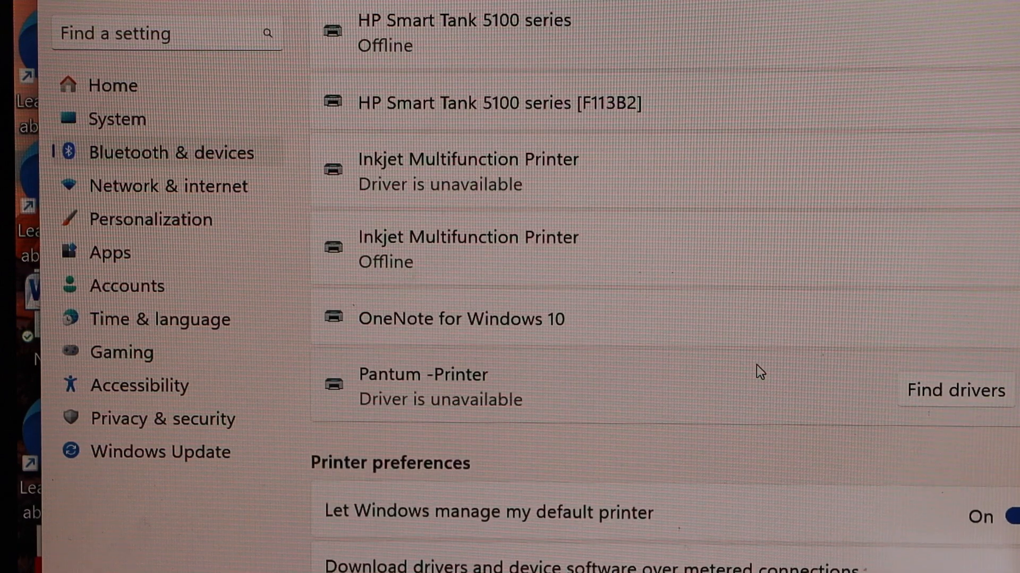
{"action": "mouse_move", "coordinate": [659, 413]}
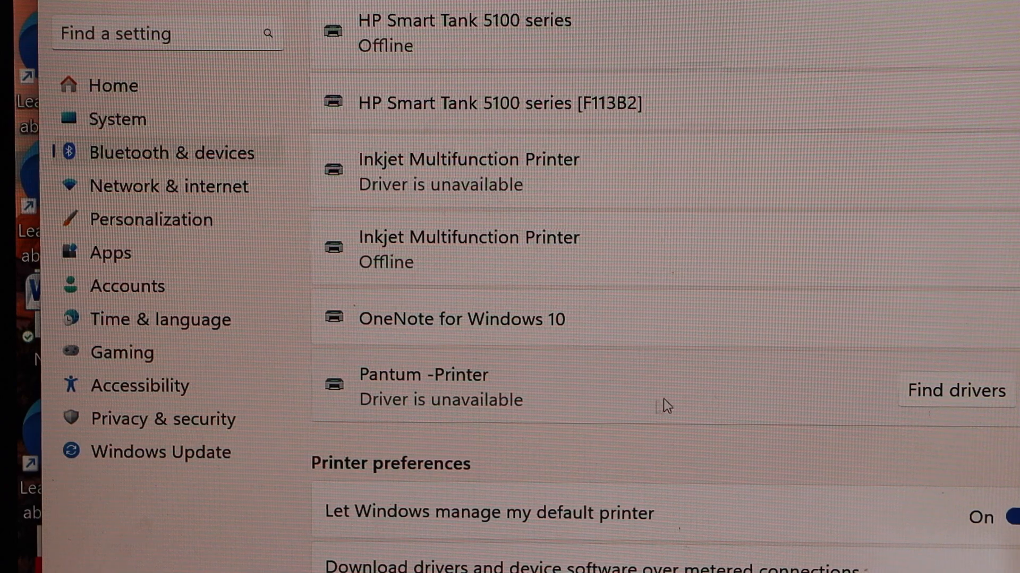
{"action": "scroll", "scroll_direction": "up", "scroll_amount": 3}
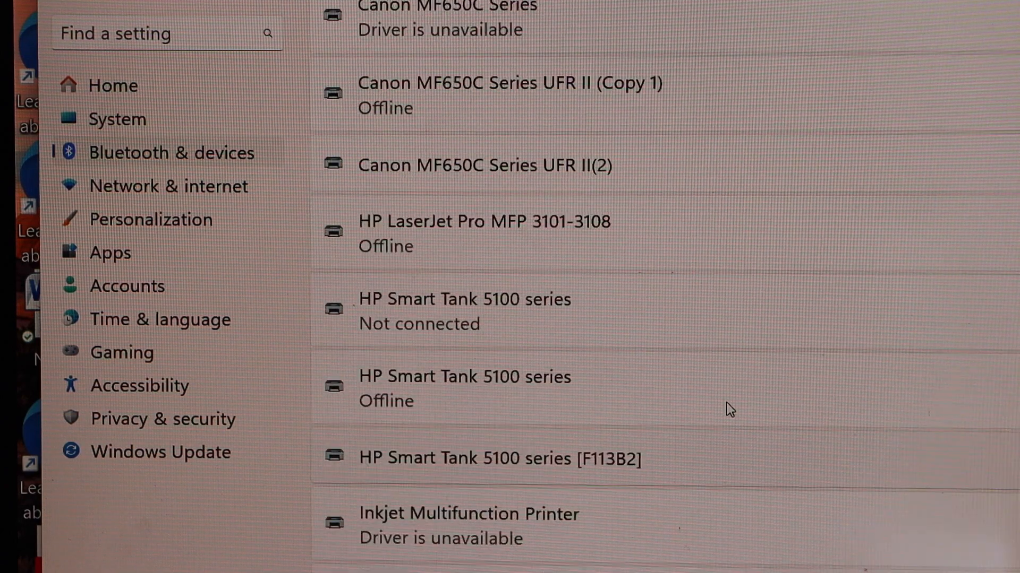
{"action": "scroll", "scroll_direction": "up", "scroll_amount": 3}
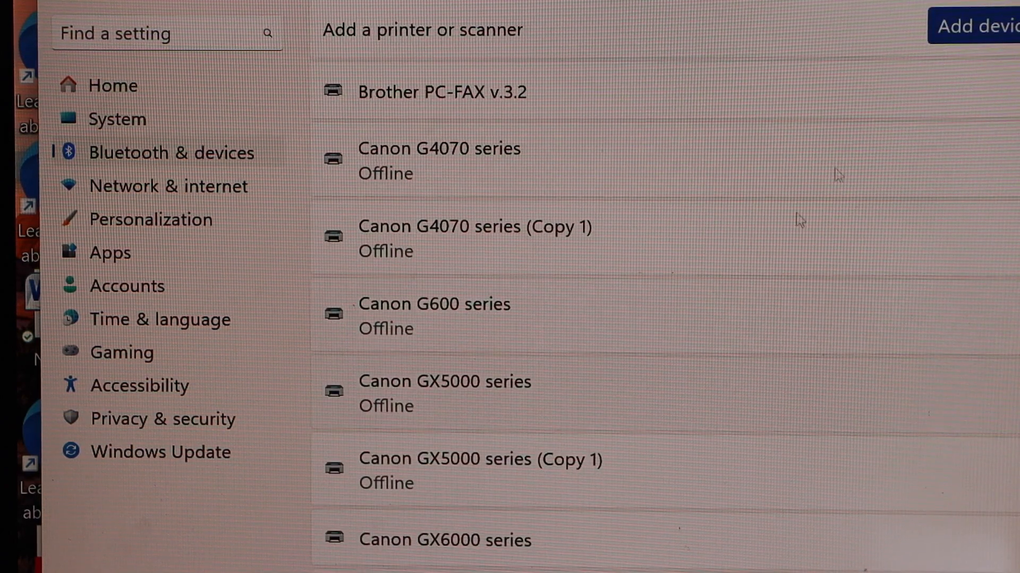
Step: Search for devices and add the detected Pantum-P2500W-Series E597FF printer
{"action": "left_click", "coordinate": [969, 28]}
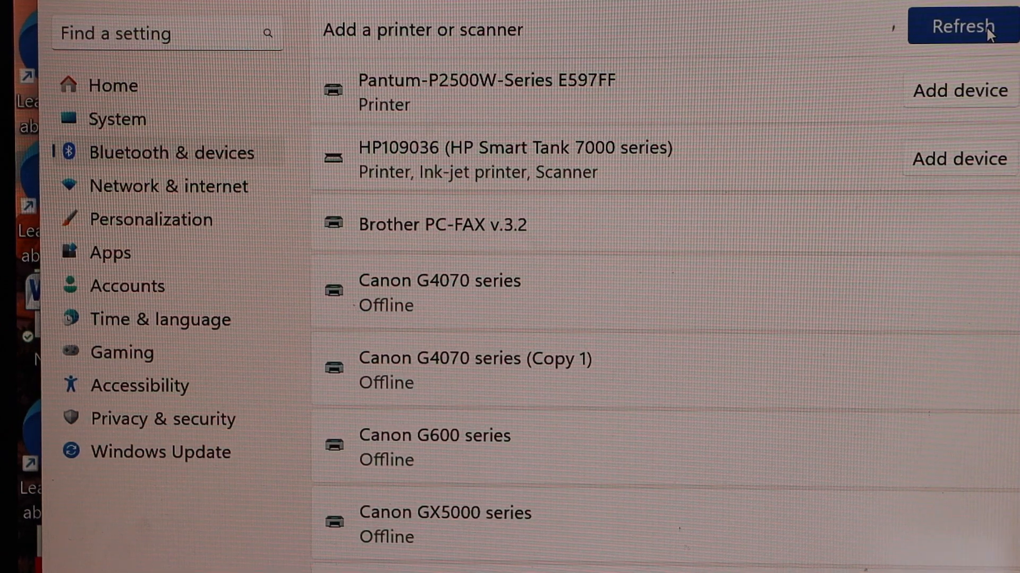
{"action": "left_click", "coordinate": [962, 26]}
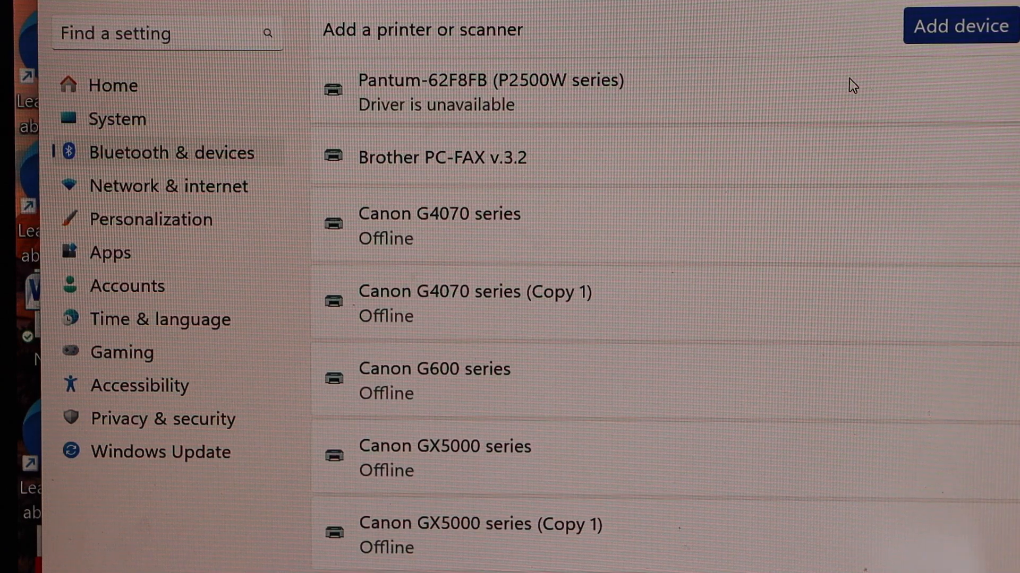
Step: Locate Pantum -Printer in the list and bring up its settings page showing status Idle
{"action": "scroll", "scroll_direction": "down", "scroll_amount": 3}
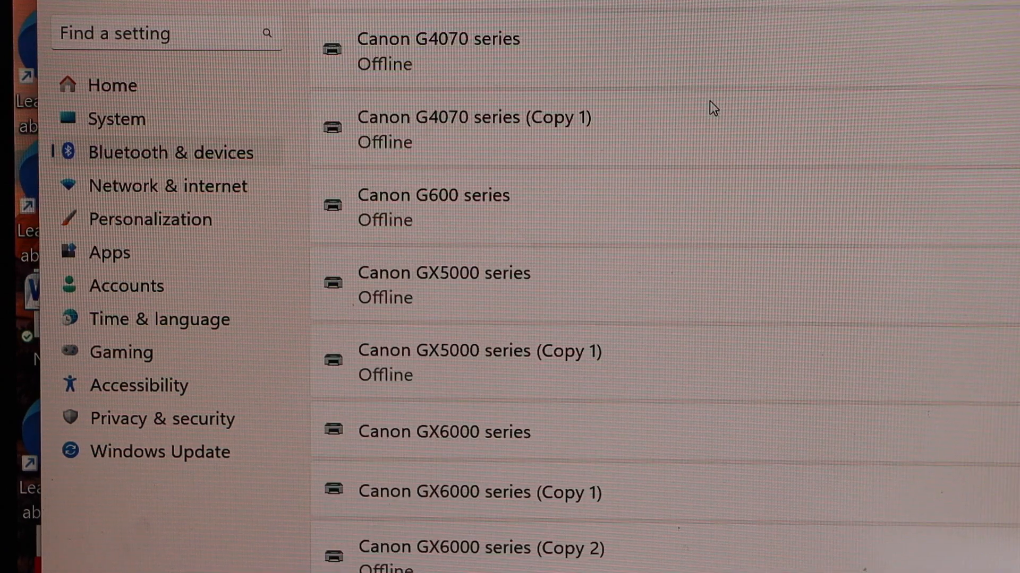
{"action": "scroll", "scroll_direction": "down", "scroll_amount": 3}
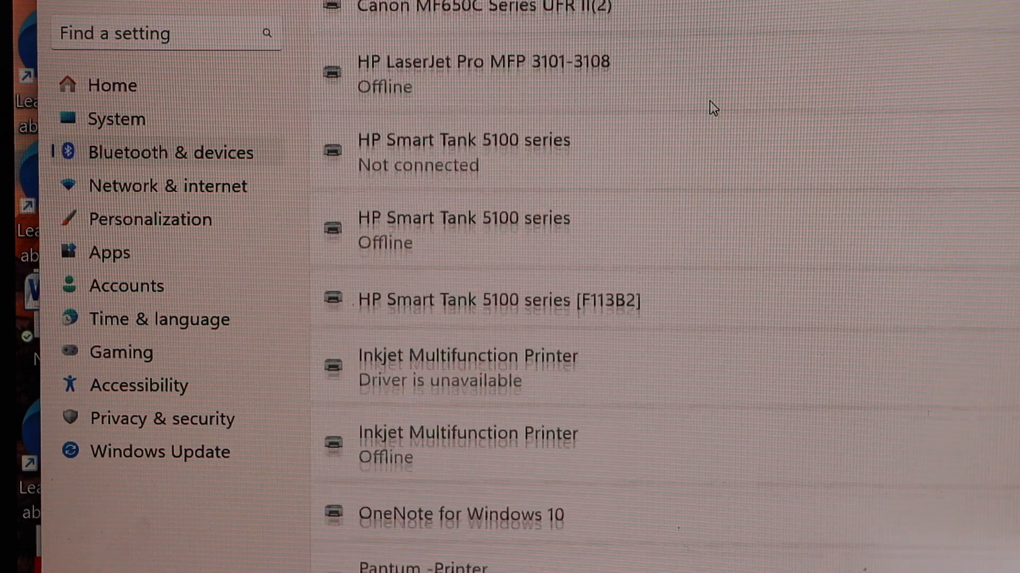
{"action": "scroll", "scroll_direction": "down", "scroll_amount": 3}
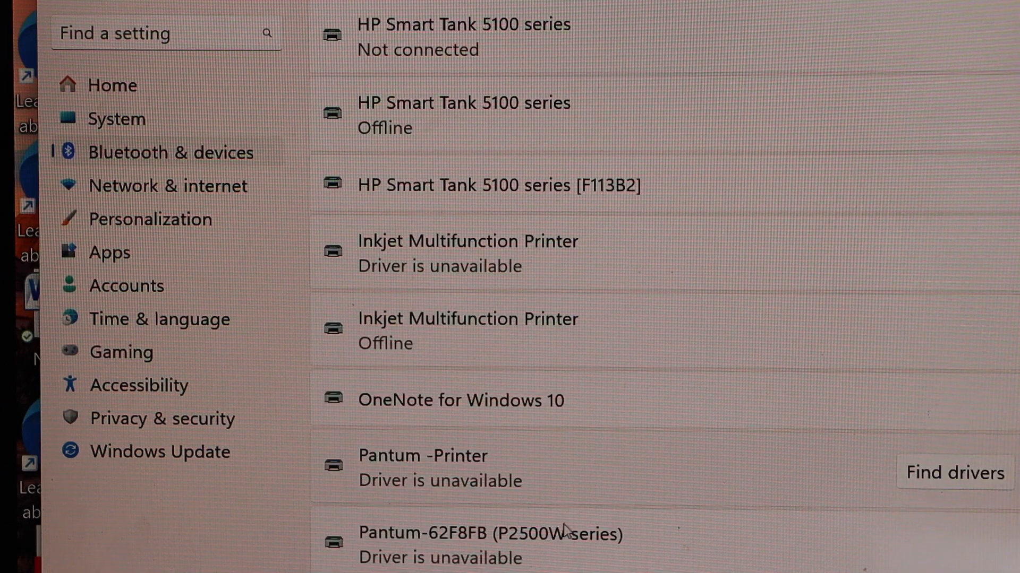
{"action": "mouse_move", "coordinate": [570, 557]}
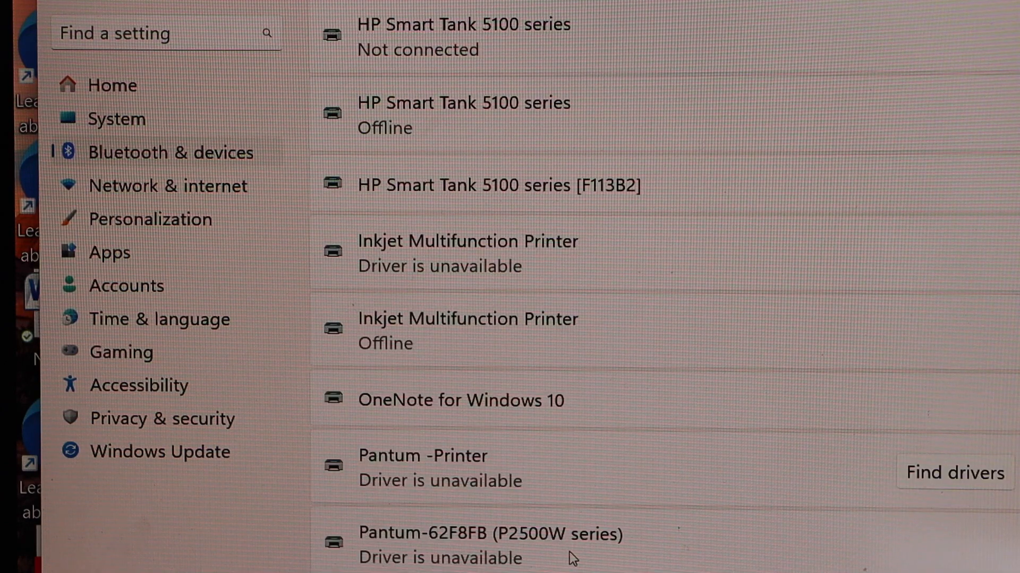
{"action": "scroll", "scroll_direction": "up", "scroll_amount": 3}
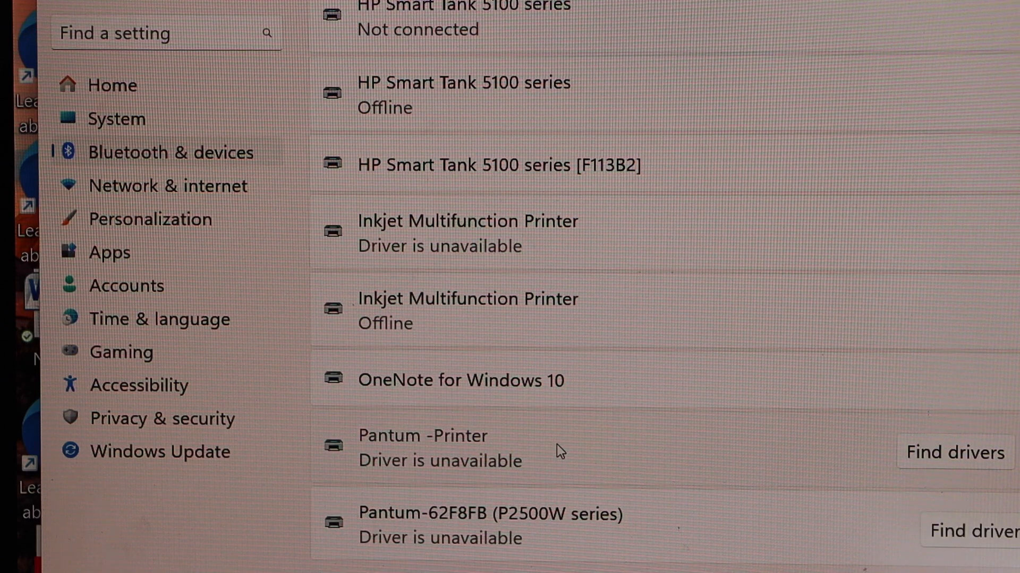
{"action": "left_click", "coordinate": [423, 435]}
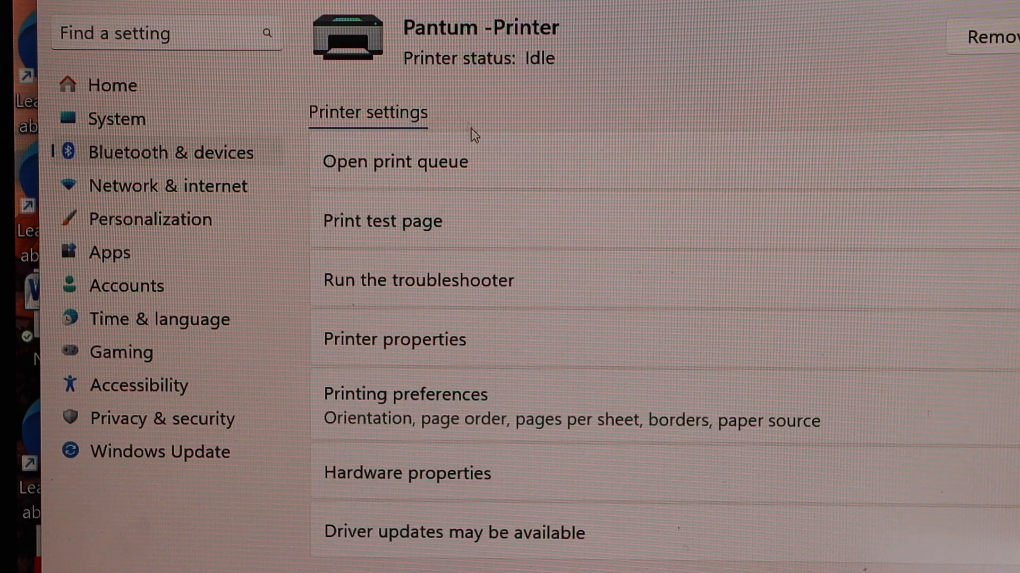